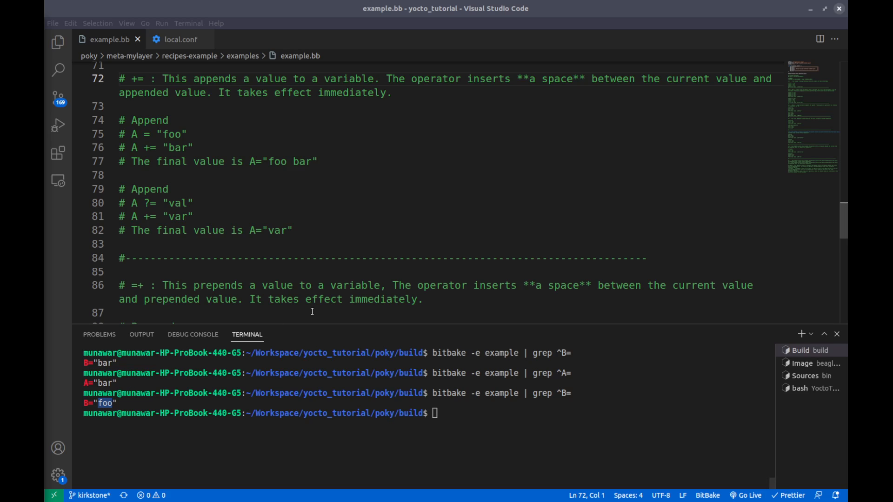
{"action": "mouse_move", "coordinate": [326, 292]}
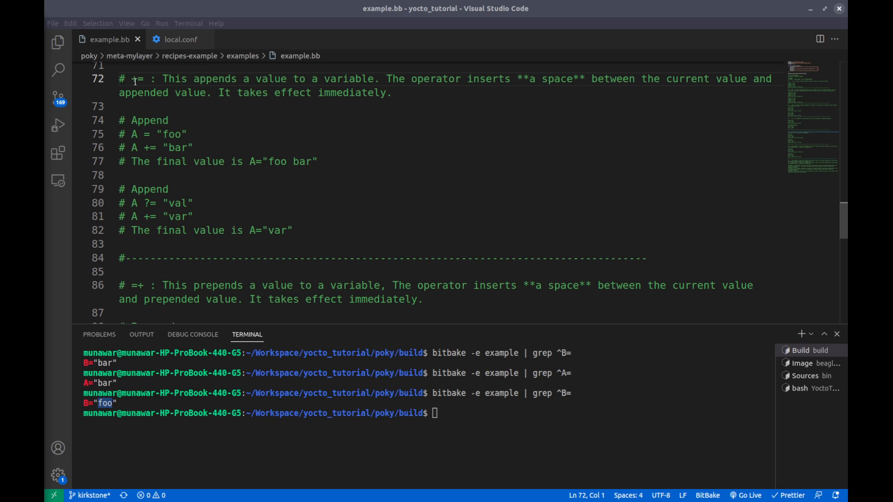
- Highlight the += append operator being explained in example.bb
{"action": "double_click", "coordinate": [137, 78]}
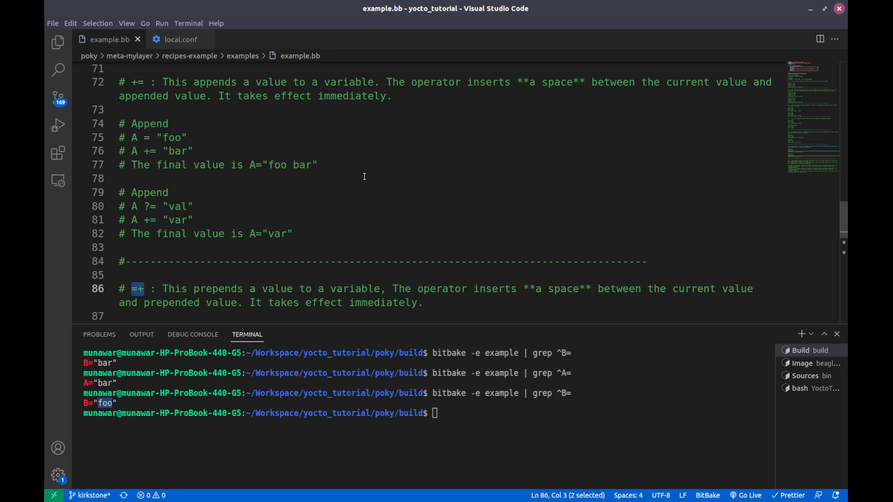
{"action": "mouse_move", "coordinate": [384, 195]}
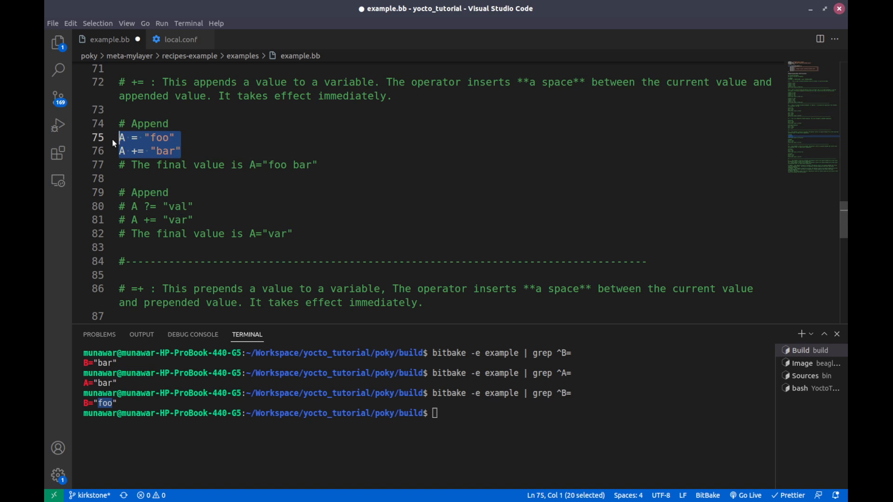
- Clear the selection after uncommenting and highlight the word 'operator' in the description
{"action": "left_click", "coordinate": [248, 138]}
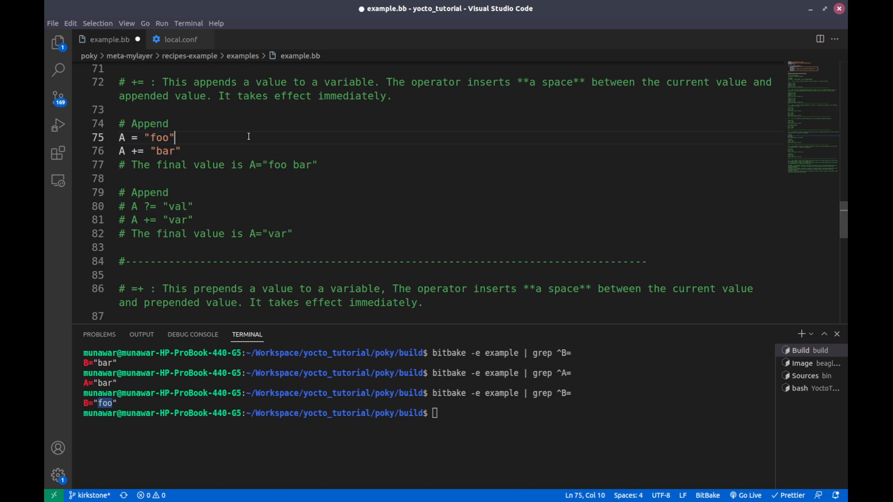
{"action": "mouse_move", "coordinate": [339, 82]}
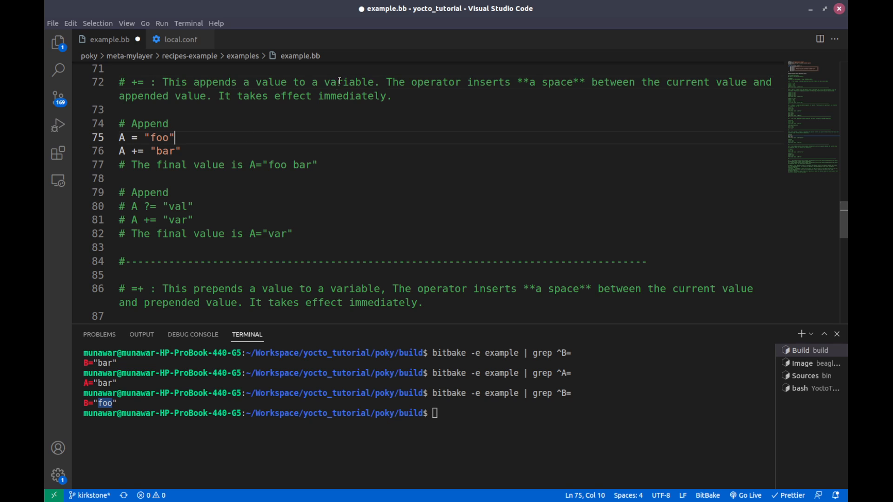
{"action": "double_click", "coordinate": [435, 82]}
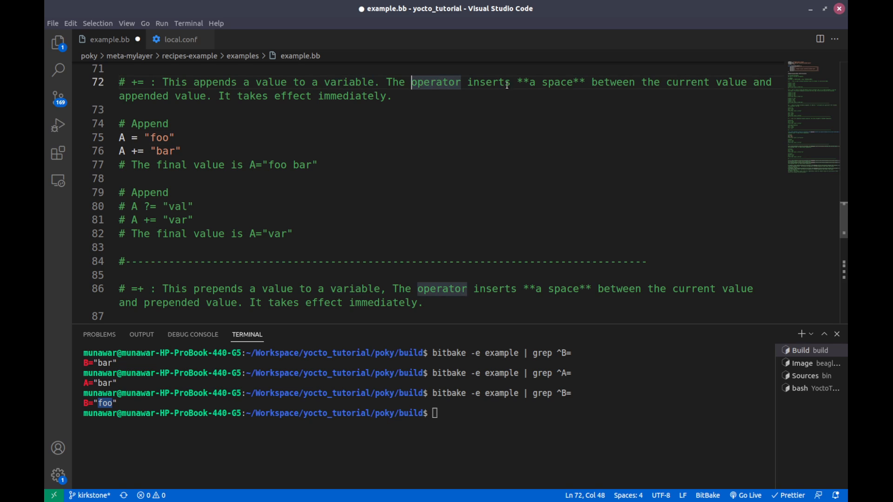
{"action": "mouse_move", "coordinate": [712, 81]}
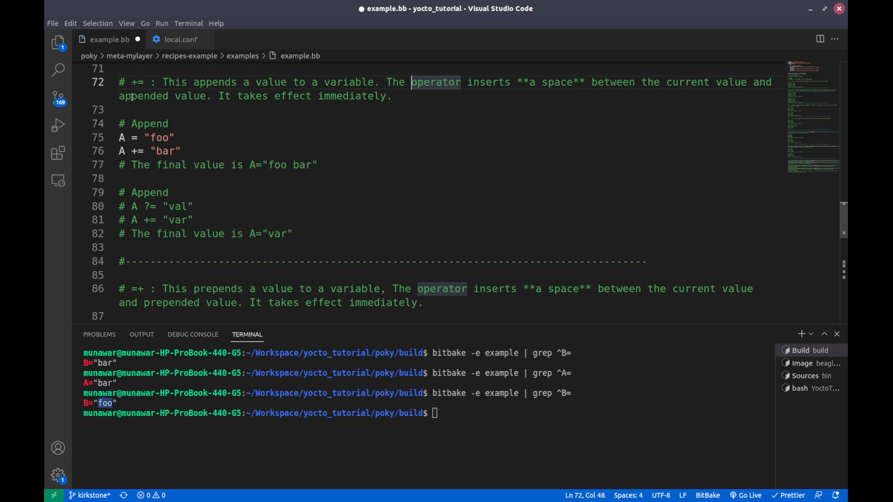
{"action": "mouse_move", "coordinate": [358, 96]}
{"action": "type", "text": "bitbake -e example | grep ^A="}
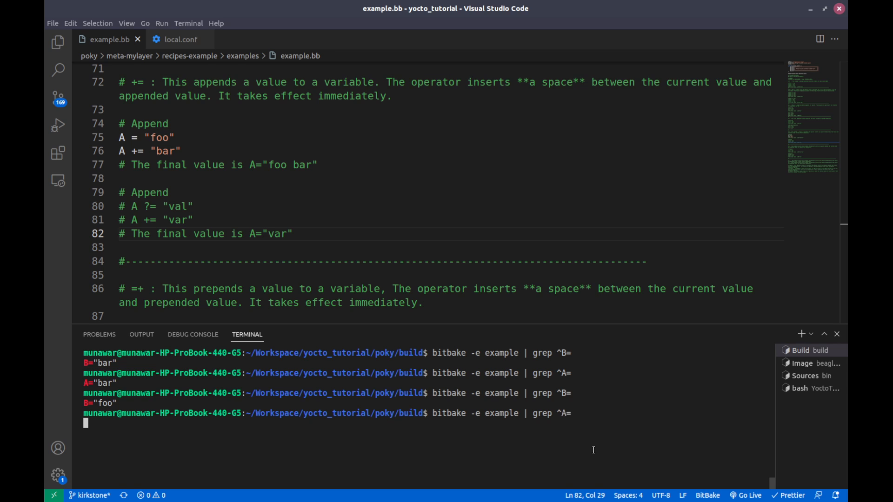
{"action": "mouse_move", "coordinate": [109, 453]}
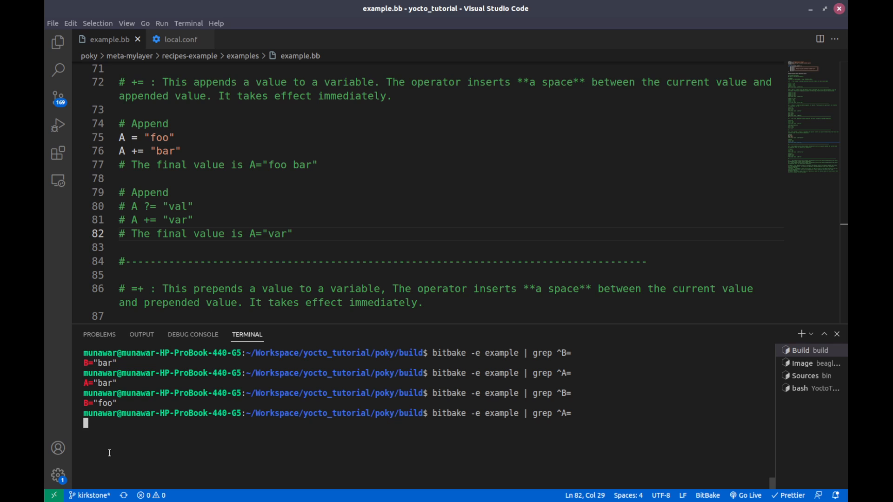
- Confirm the bitbake query returns A="foo bar" and reselect the foo/bar assignment lines
{"action": "key", "text": "Return"}
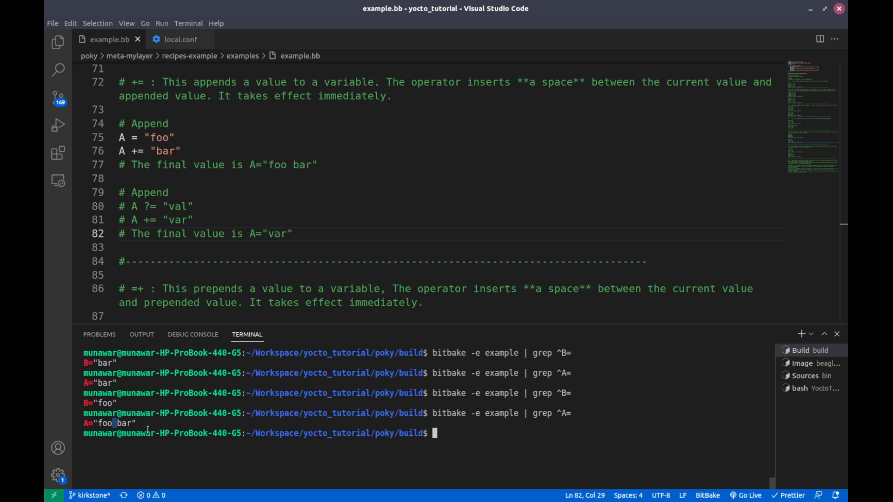
{"action": "mouse_move", "coordinate": [289, 89]}
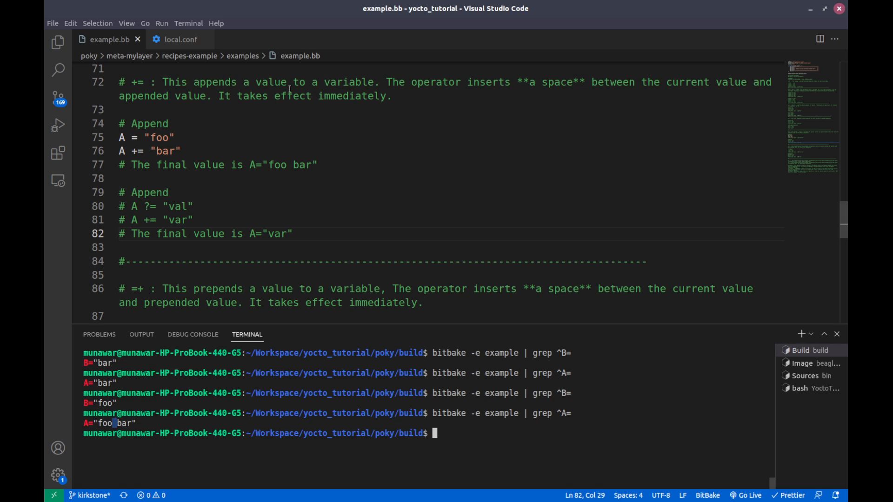
{"action": "mouse_move", "coordinate": [176, 172]}
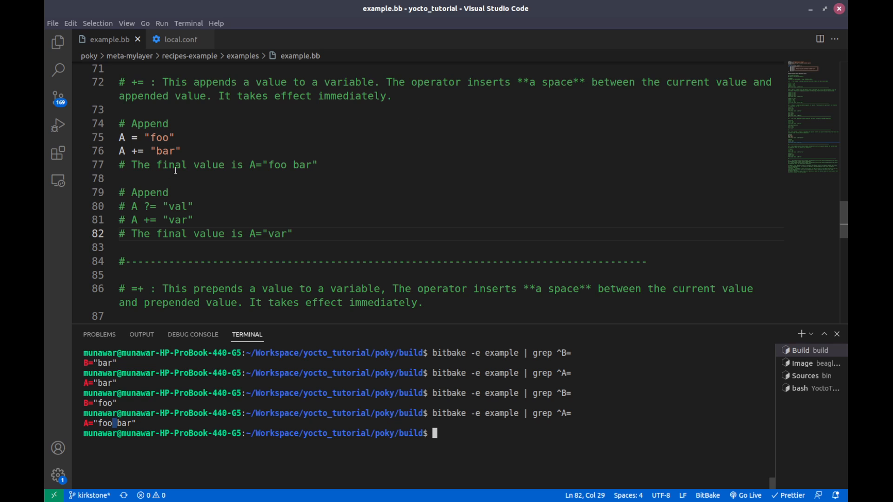
{"action": "mouse_move", "coordinate": [402, 125]}
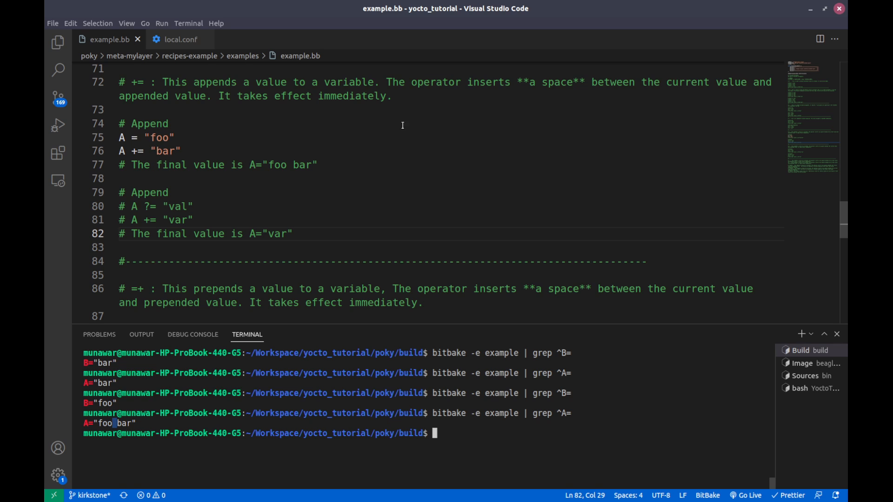
{"action": "left_click", "coordinate": [183, 150]}
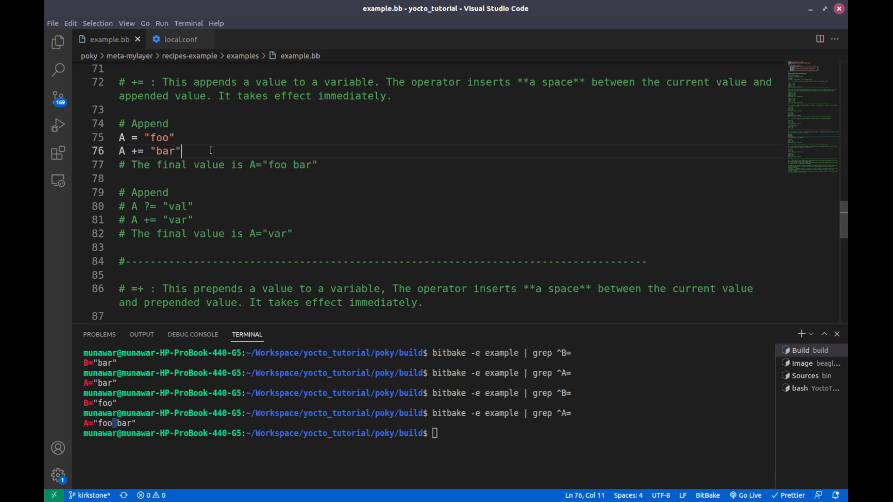
{"action": "double_click", "coordinate": [165, 151]}
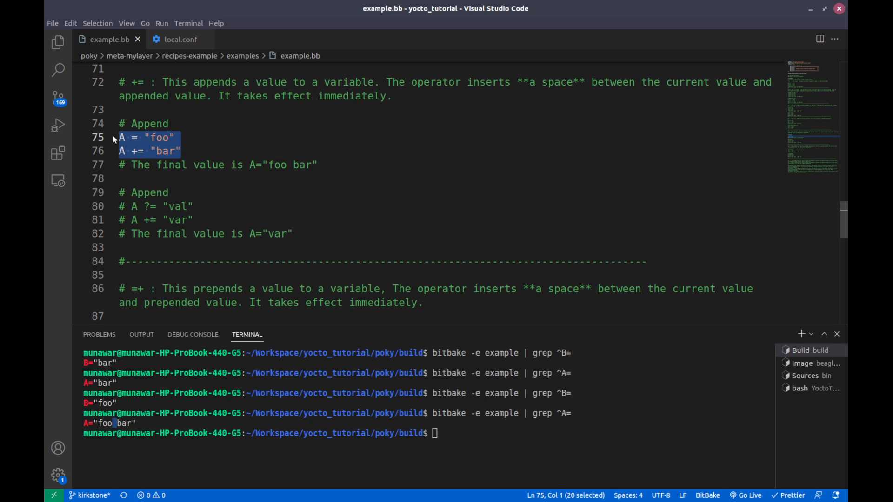
- Comment out the foo/bar lines, fix the ?= operator on A ?= "val", and save example.bb
{"action": "key", "text": "ctrl+/"}
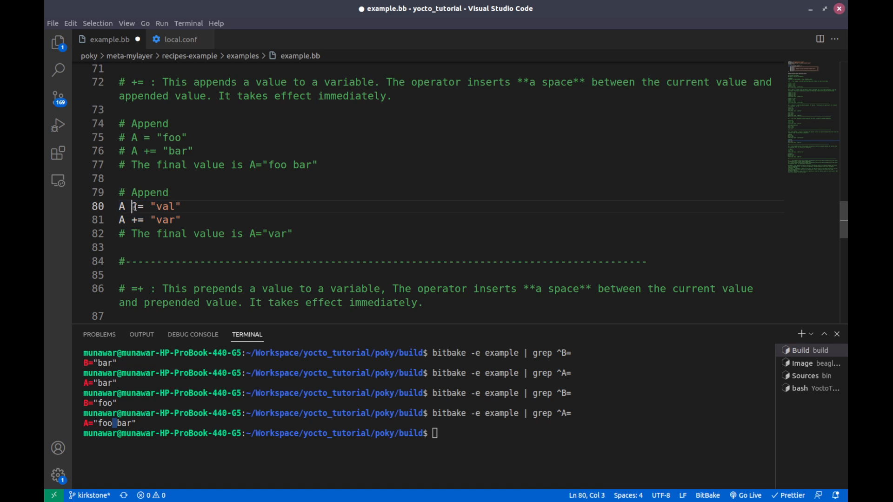
{"action": "type", "text": "?"}
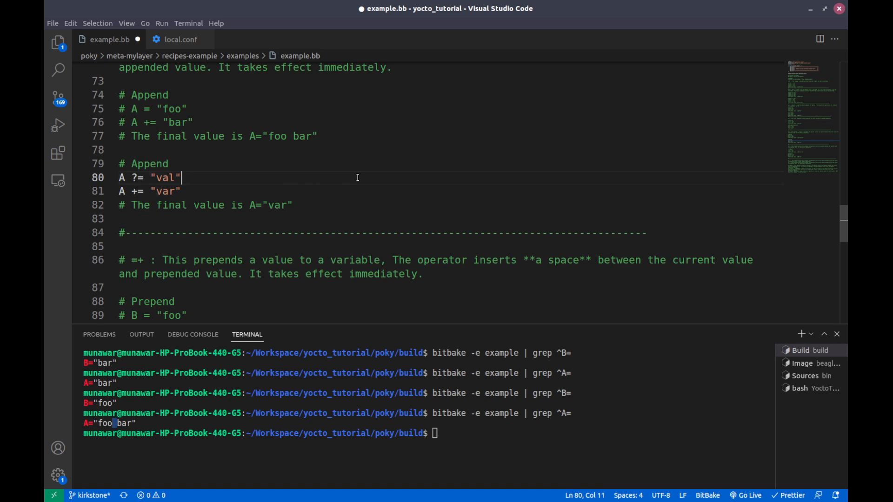
{"action": "key", "text": "ctrl+s"}
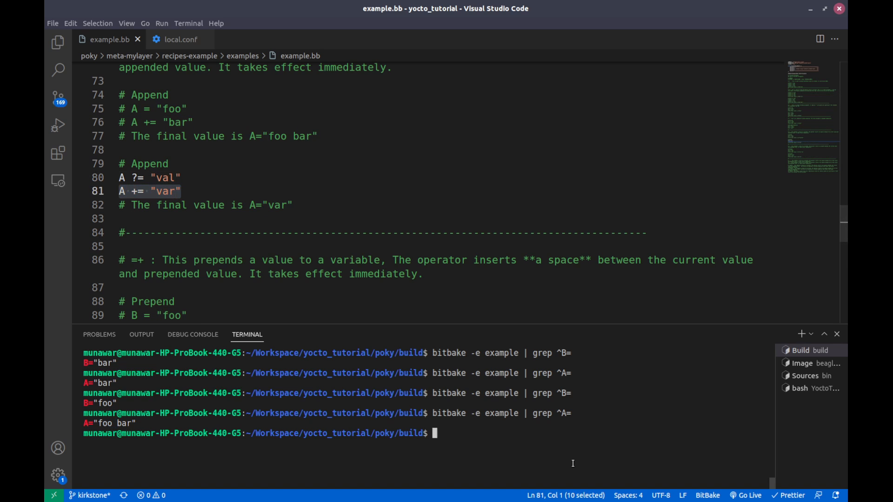
- Run 'bitbake -e example | grep ^A=' to get A="val var"
{"action": "type", "text": "bitbake -e example | grep ^A="}
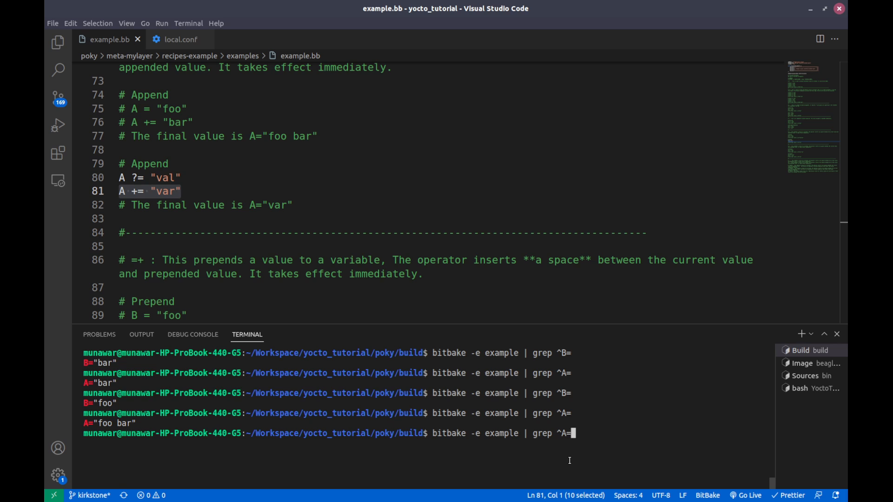
{"action": "key", "text": "Return"}
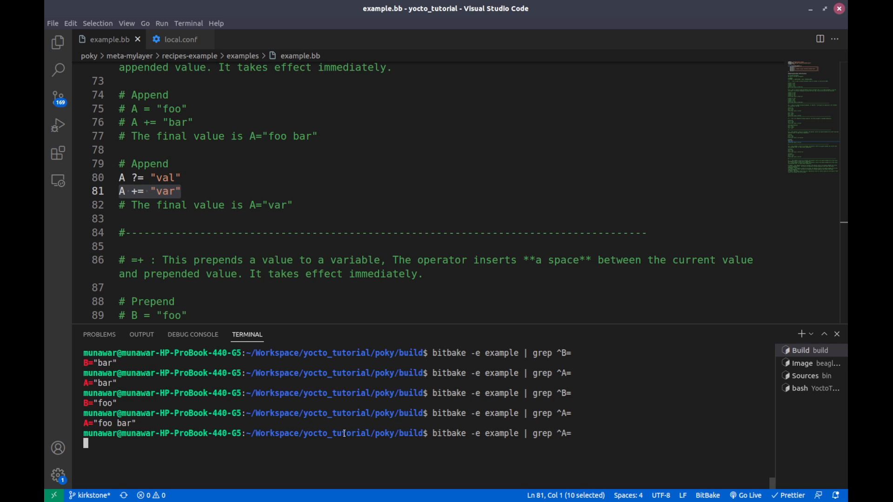
{"action": "key", "text": "Return"}
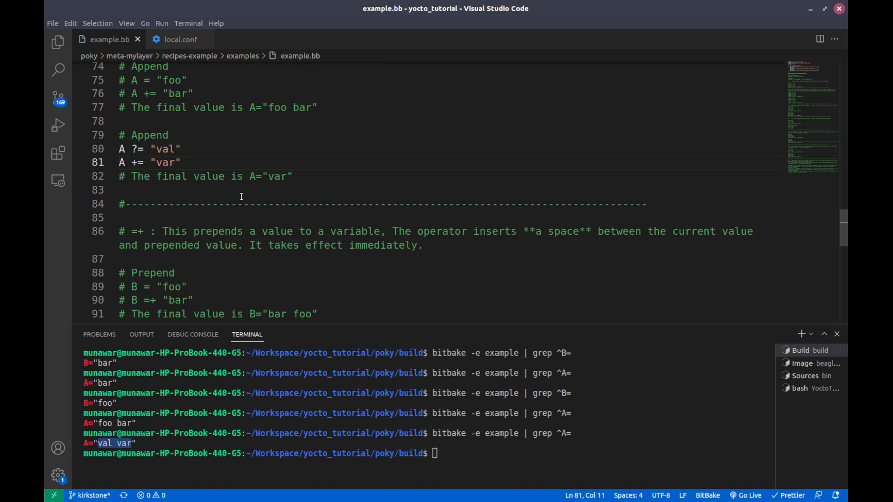
- Point out the appended value var and initial val, then select the ?= and += lines
{"action": "left_click", "coordinate": [177, 162]}
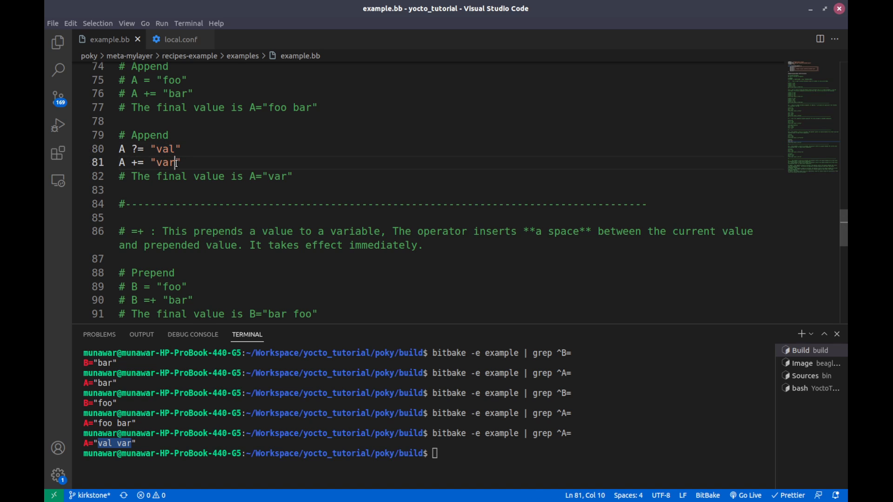
{"action": "double_click", "coordinate": [166, 163]}
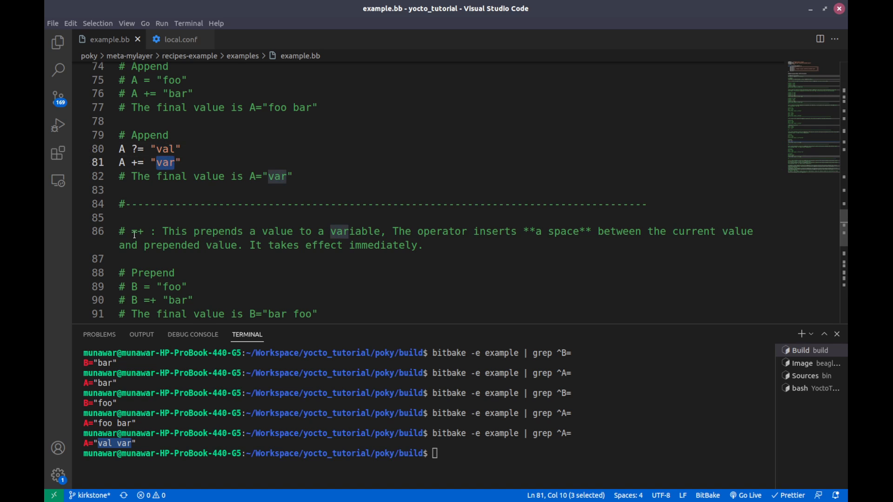
{"action": "left_click", "coordinate": [166, 149]}
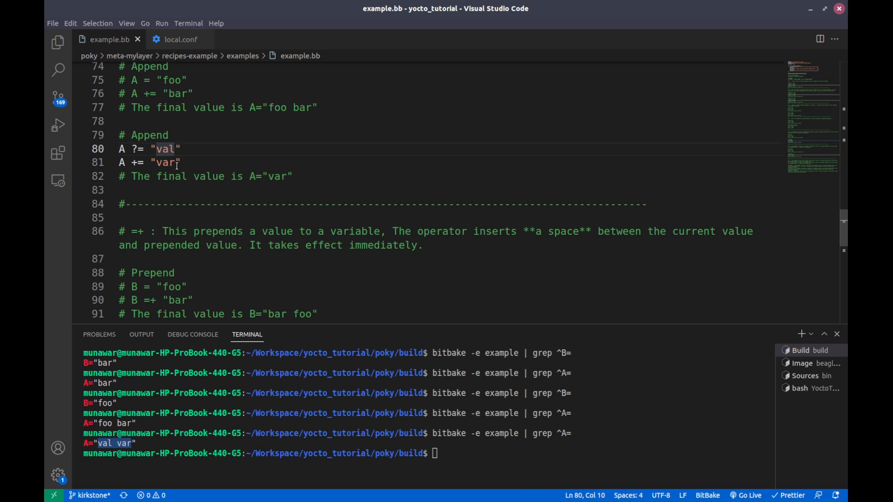
{"action": "left_click", "coordinate": [184, 162]}
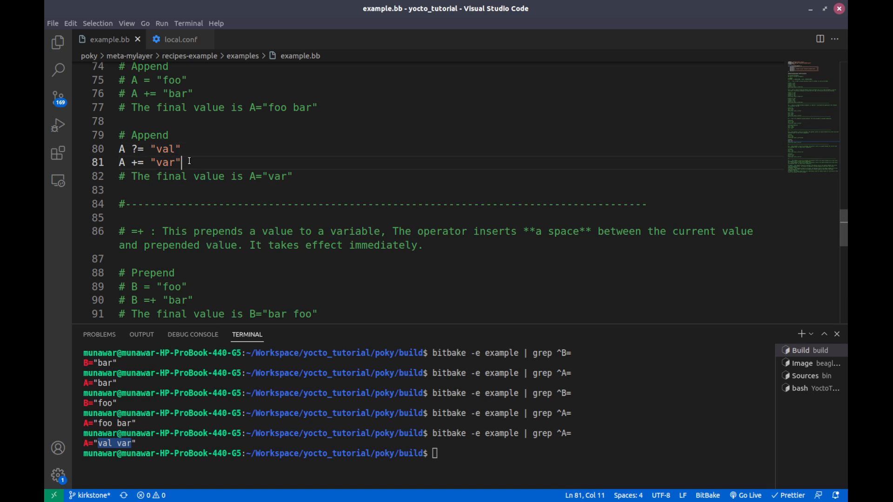
{"action": "double_click", "coordinate": [166, 162]}
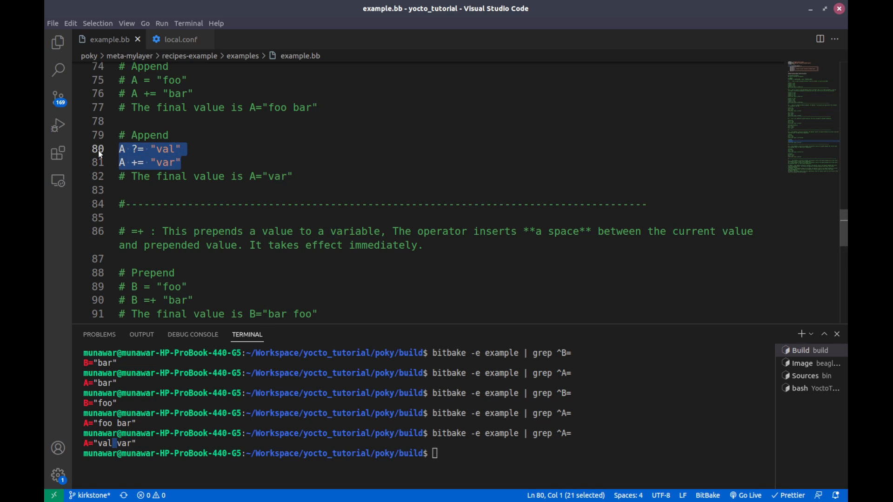
- Scroll to the =+ prepend section and select the B = "foo" and B =+ "bar" lines
{"action": "scroll", "scroll_direction": "down", "scroll_amount": 3}
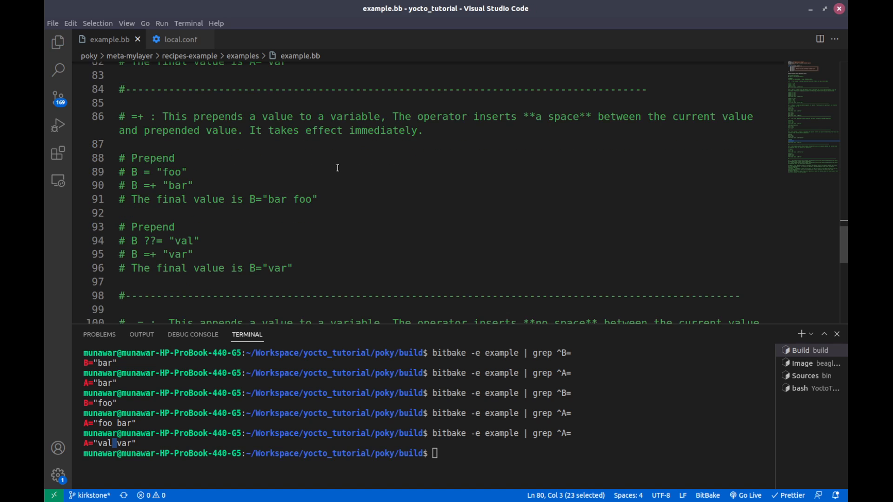
{"action": "mouse_move", "coordinate": [171, 119]}
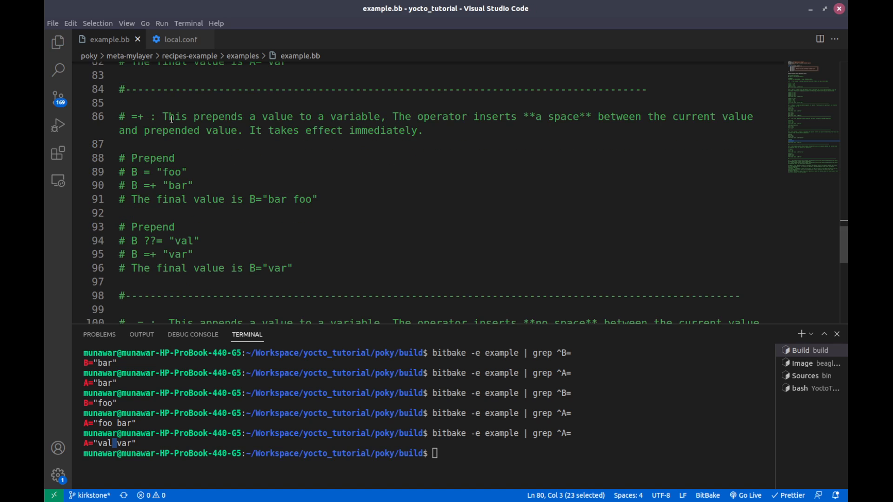
{"action": "left_click", "coordinate": [145, 116]}
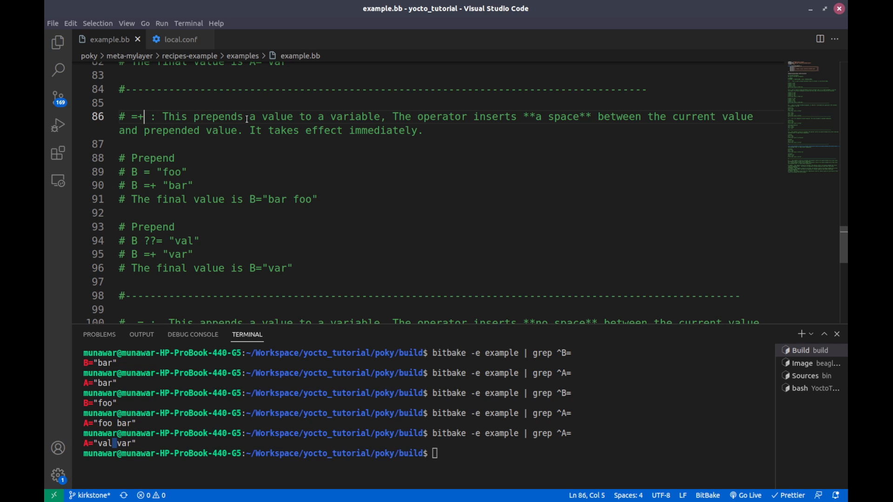
{"action": "mouse_move", "coordinate": [399, 130]}
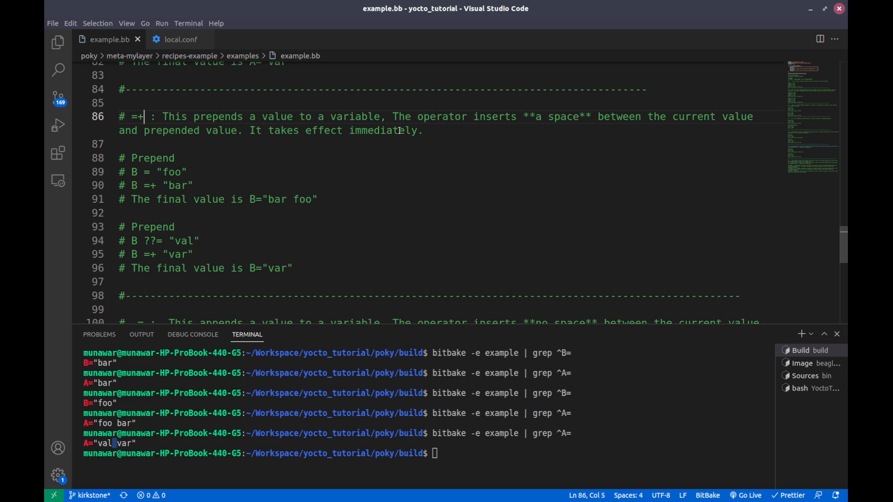
{"action": "mouse_move", "coordinate": [654, 129]}
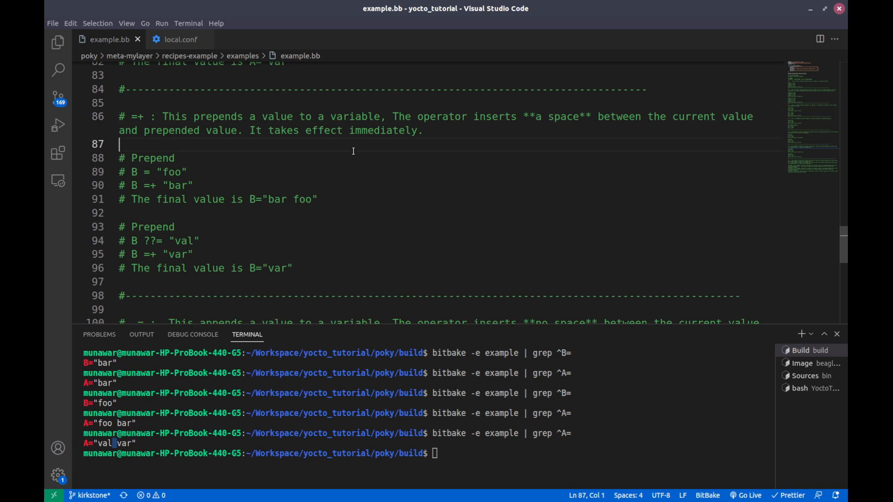
{"action": "mouse_move", "coordinate": [220, 184]}
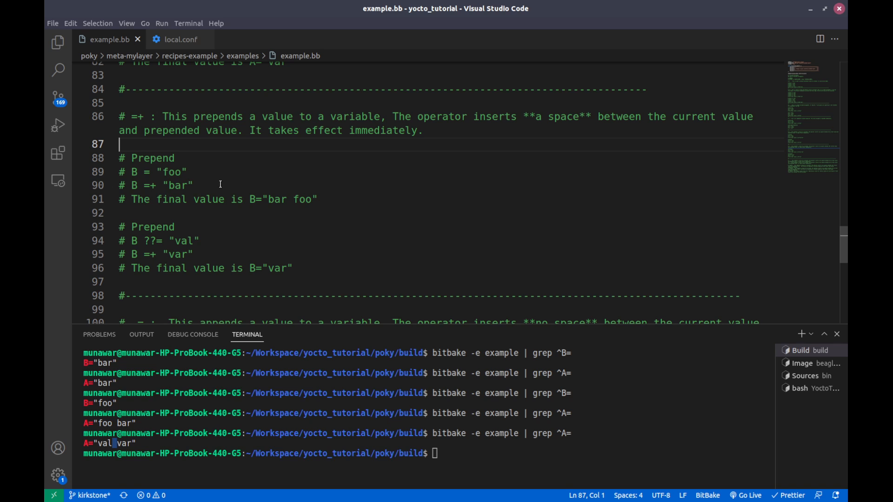
{"action": "left_click_drag", "start_coordinate": [127, 171], "coordinate": [194, 186]}
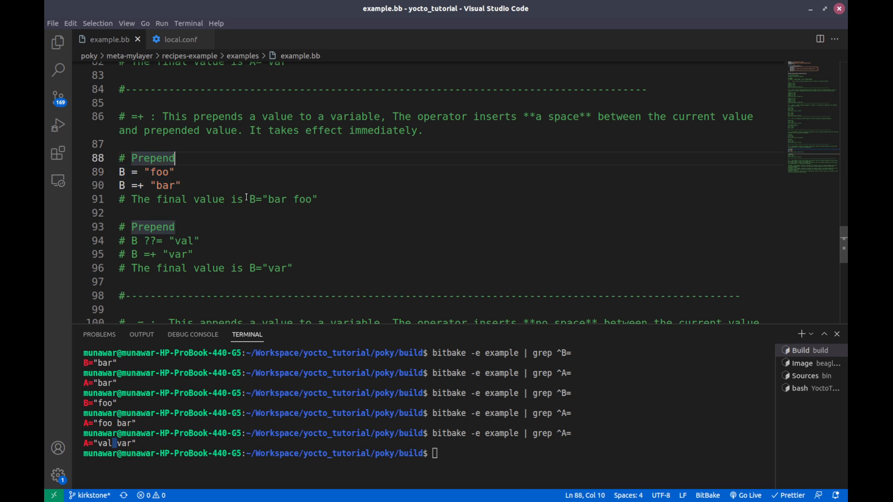
- Run the bitbake -e query for B to get B="bar foo"
{"action": "type", "text": "bitbake -e example | grep ^A="}
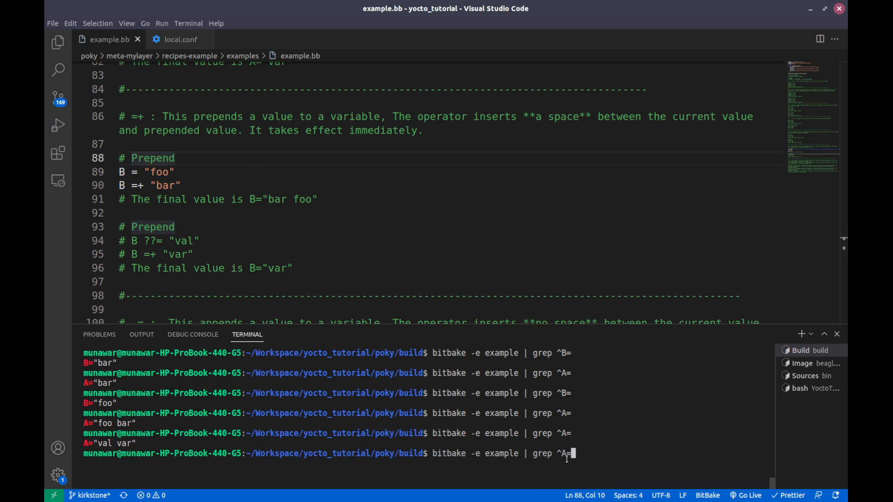
{"action": "key", "text": "Return"}
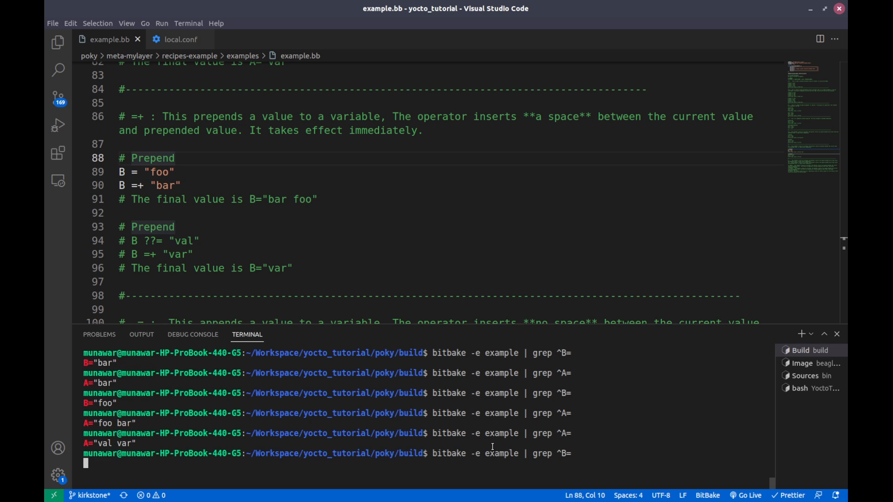
{"action": "mouse_move", "coordinate": [123, 469]}
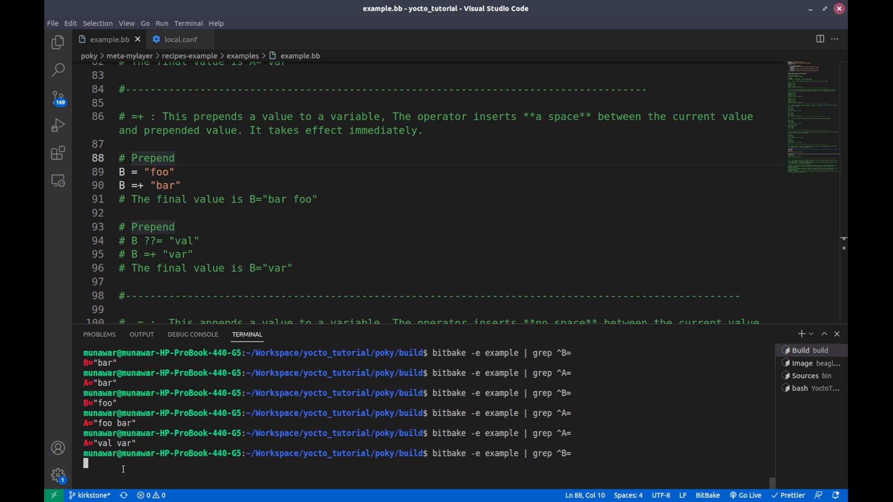
{"action": "key", "text": "Return"}
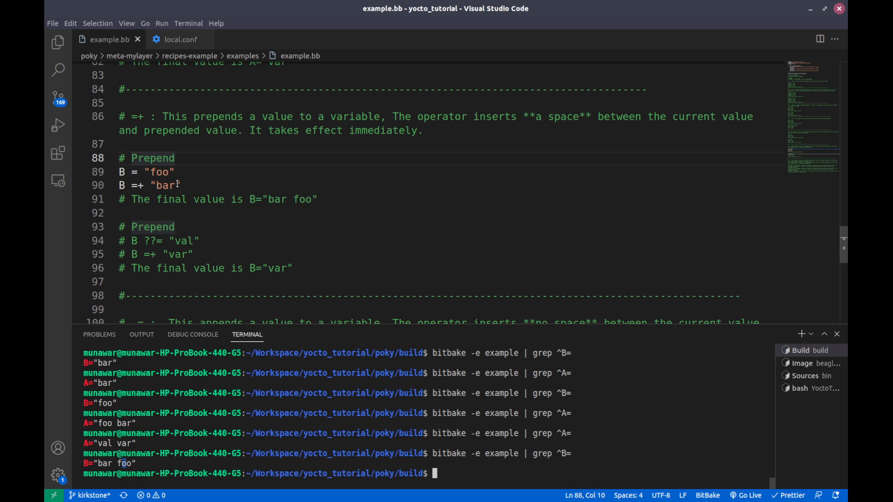
- Point out the prepended value bar and original foo, then move away from the example lines
{"action": "double_click", "coordinate": [165, 185]}
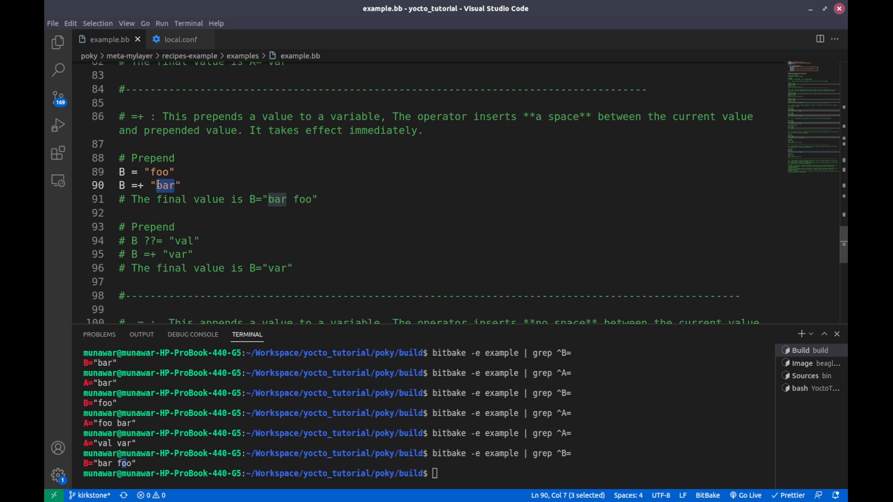
{"action": "left_click", "coordinate": [174, 172]}
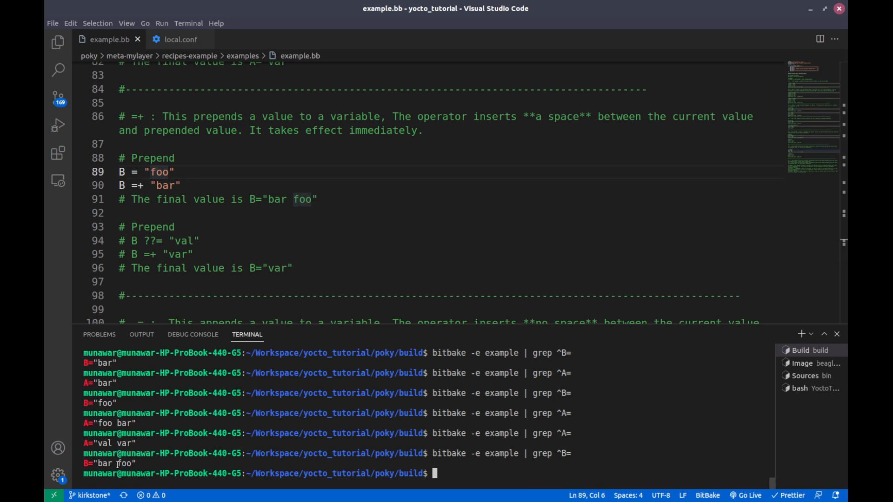
{"action": "left_click", "coordinate": [386, 212]}
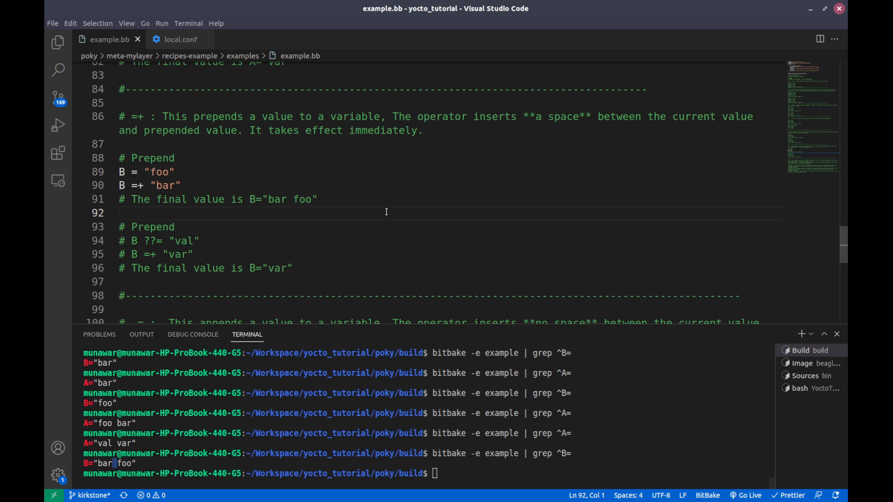
{"action": "mouse_move", "coordinate": [335, 207]}
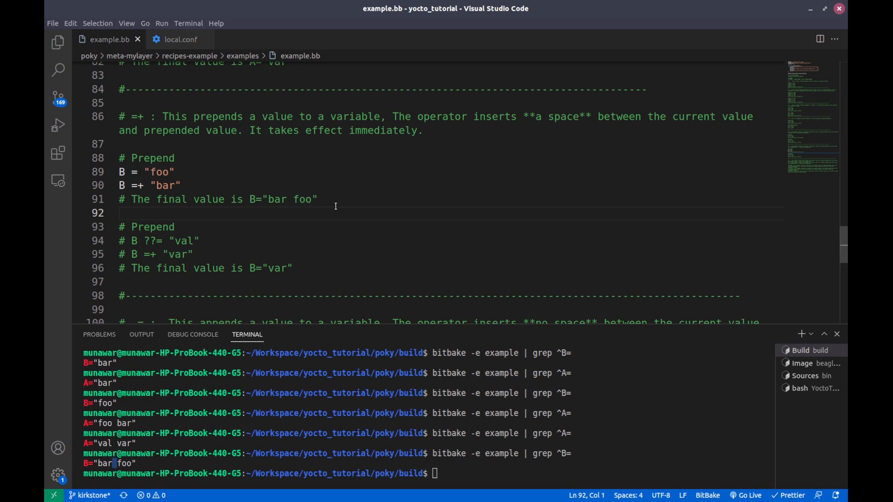
{"action": "mouse_move", "coordinate": [207, 188]}
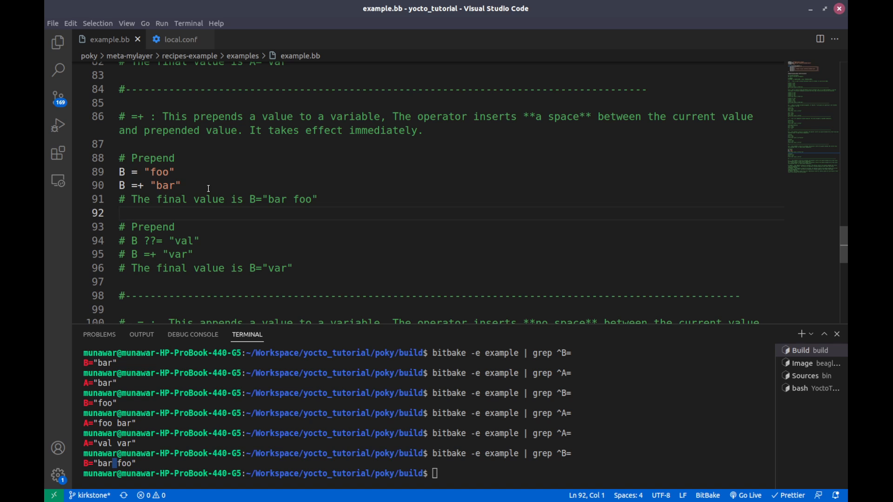
- Select the two uncommented Prepend lines for commenting and scroll down to the next section
{"action": "left_click_drag", "start_coordinate": [118, 172], "coordinate": [182, 186]}
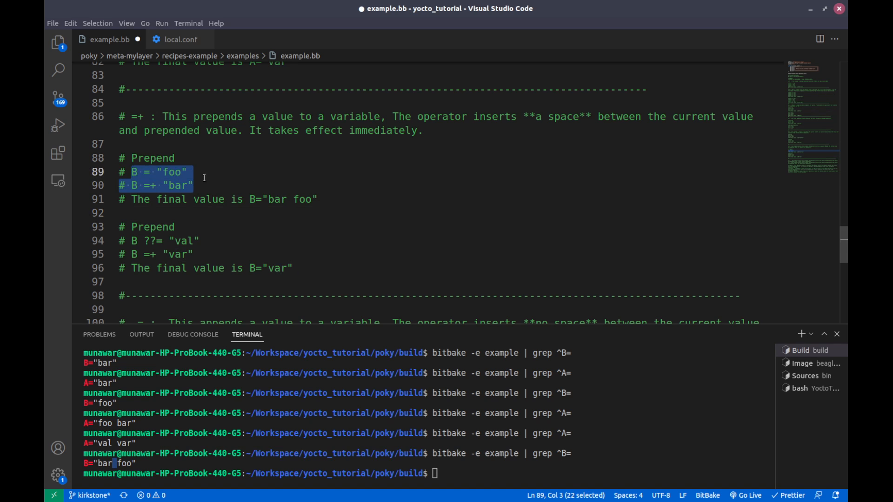
{"action": "scroll", "scroll_direction": "down", "scroll_amount": 3}
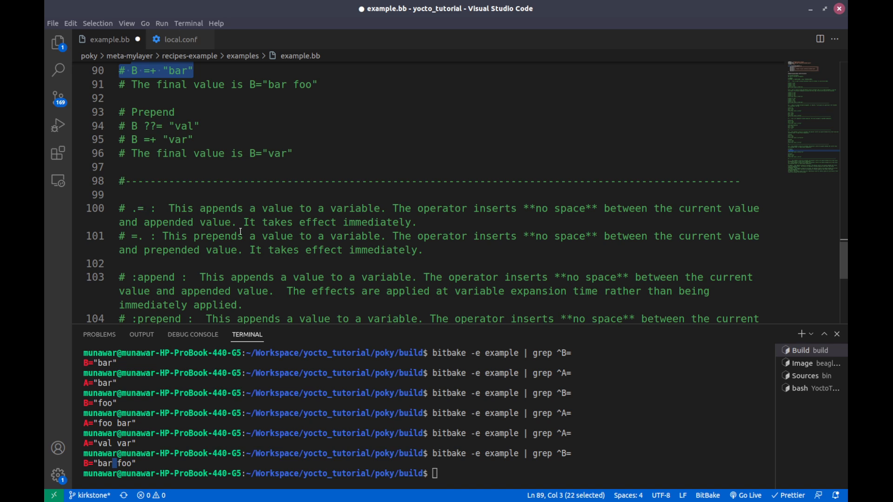